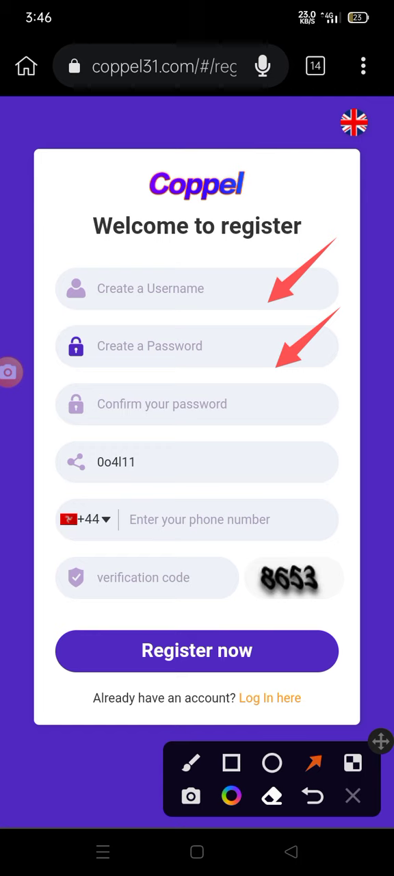
# Mark the confirm password and phone number fields with arrows, then return to the home screen.
pyautogui.moveTo(349, 363); pyautogui.dragTo(288, 410)
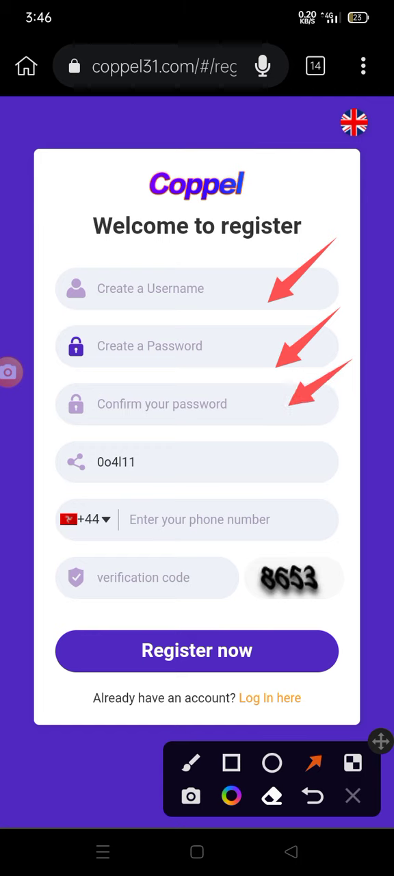
pyautogui.moveTo(181, 445); pyautogui.dragTo(109, 499)
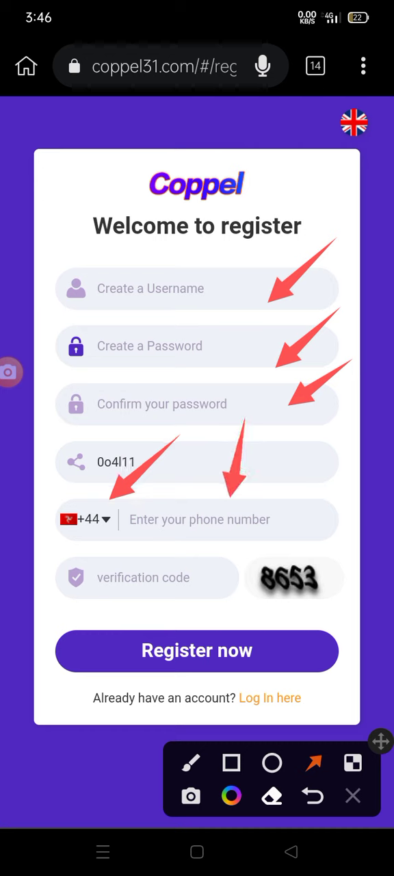
pyautogui.click(192, 761)
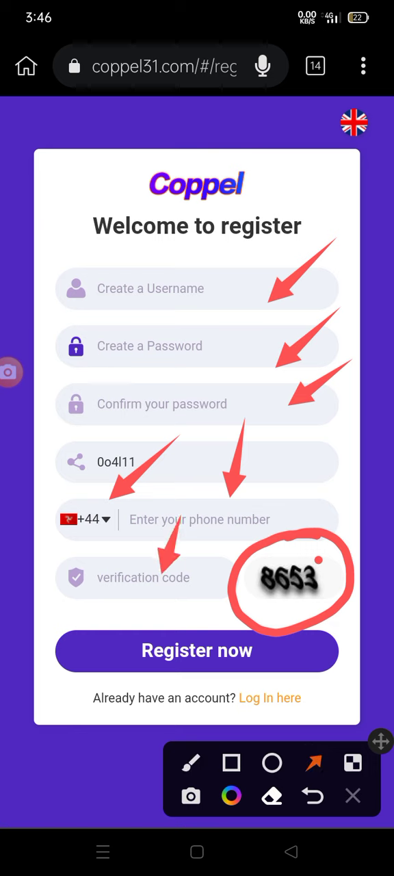
pyautogui.click(192, 762)
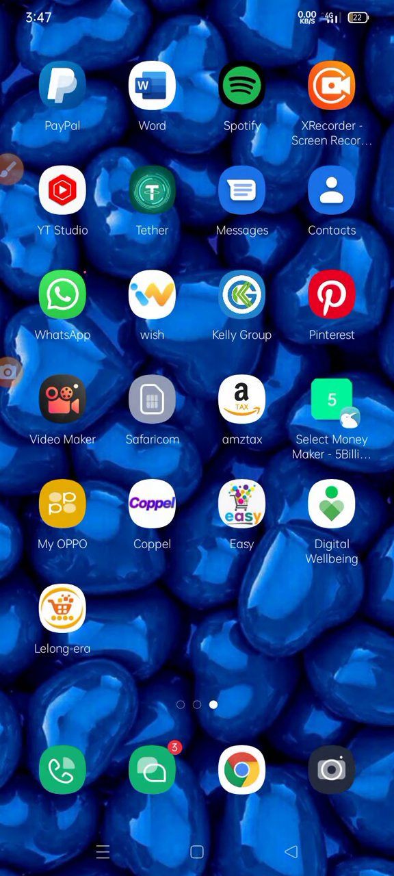
# Launch Coppel and scroll through the Grab page's Today's achievements showing a 65.00 available balance.
pyautogui.click(152, 504)
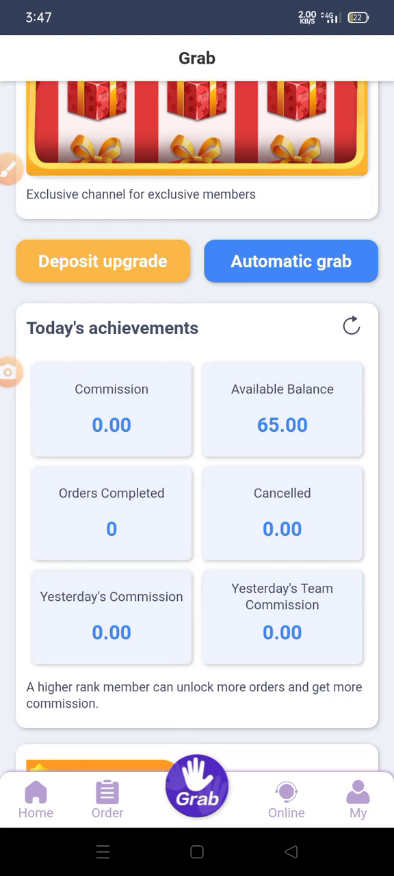
pyautogui.scroll(-3)
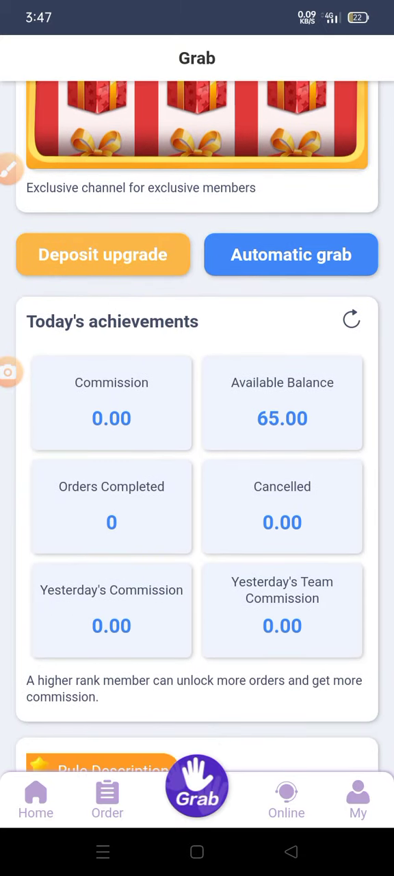
pyautogui.scroll(-3)
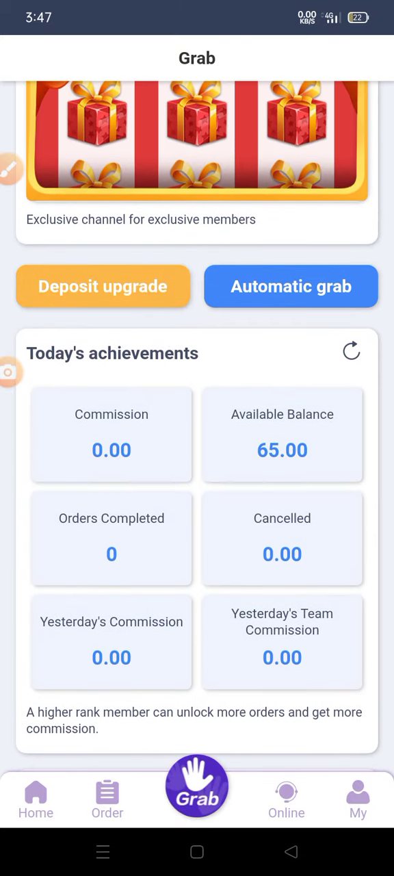
pyautogui.scroll(-3)
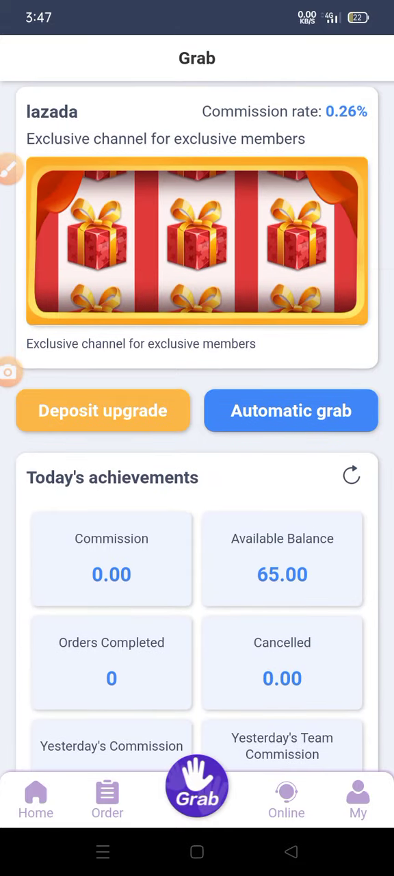
pyautogui.scroll(-3)
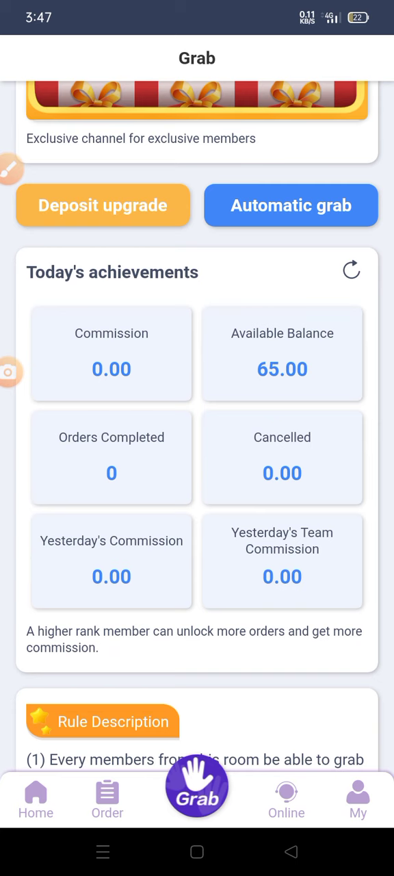
pyautogui.scroll(-3)
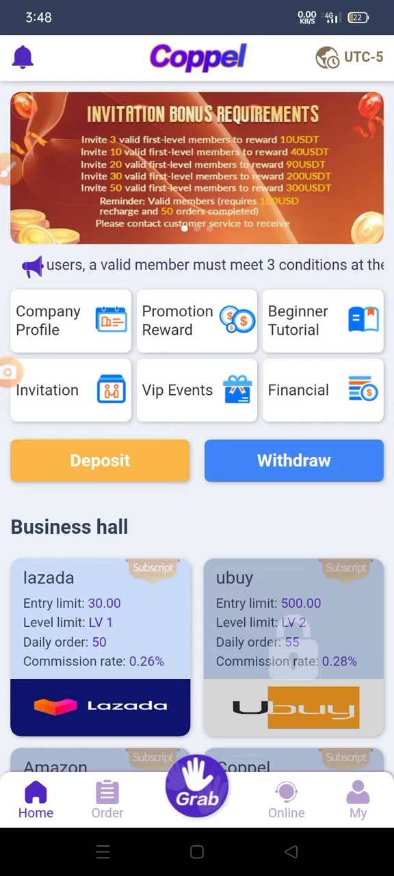
pyautogui.click(100, 460)
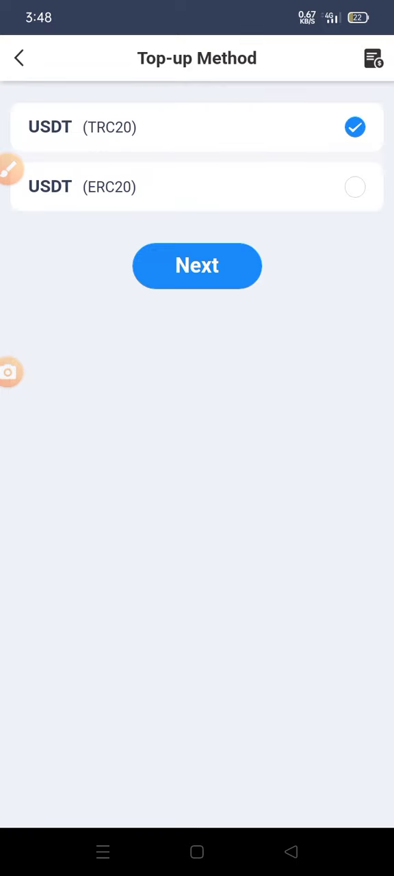
pyautogui.click(197, 266)
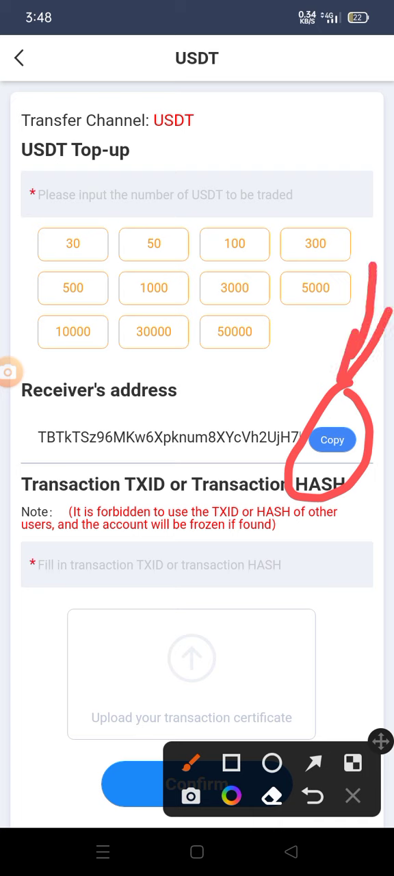
pyautogui.click(312, 762)
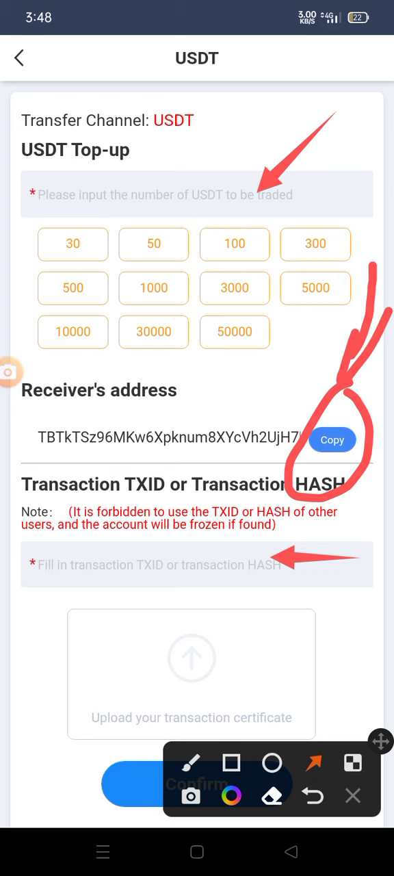
pyautogui.click(191, 763)
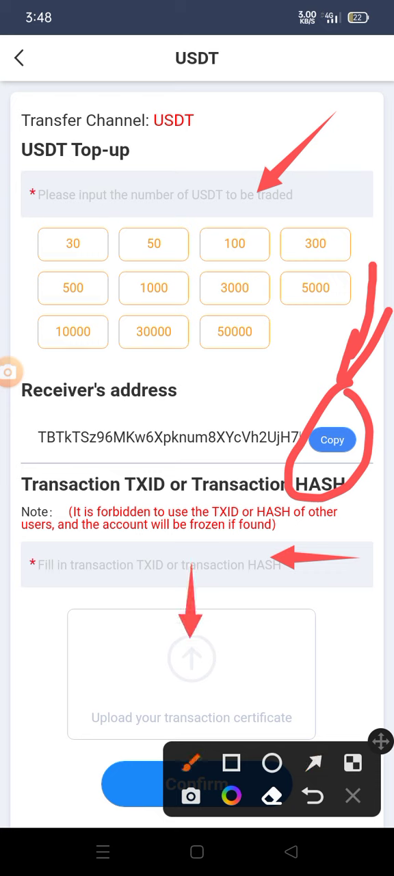
pyautogui.moveTo(135, 605); pyautogui.dragTo(134, 766)
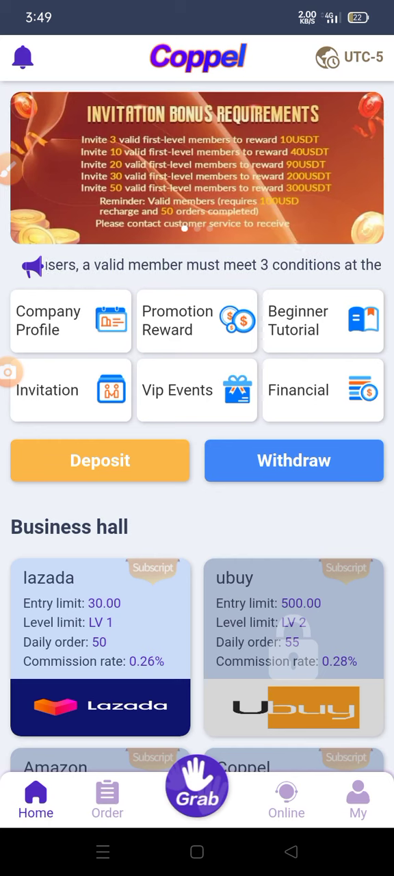
pyautogui.scroll(-3)
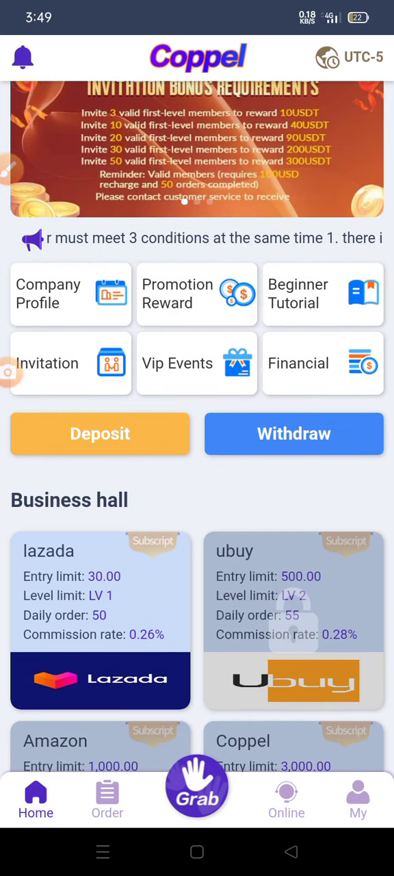
pyautogui.click(197, 786)
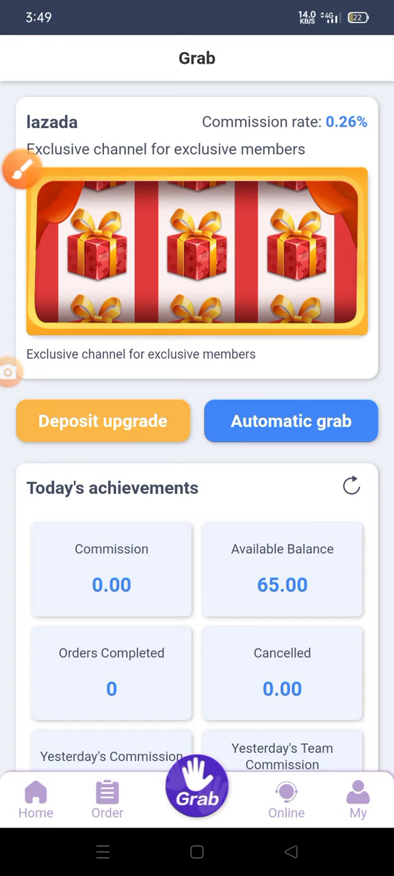
pyautogui.scroll(-3)
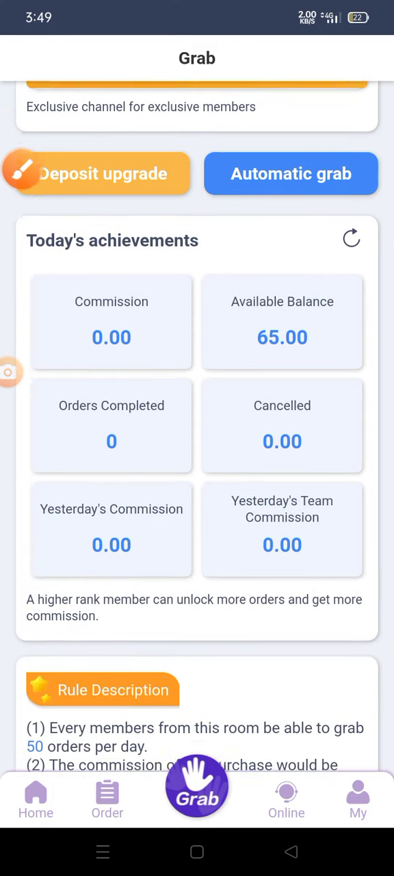
pyautogui.scroll(-3)
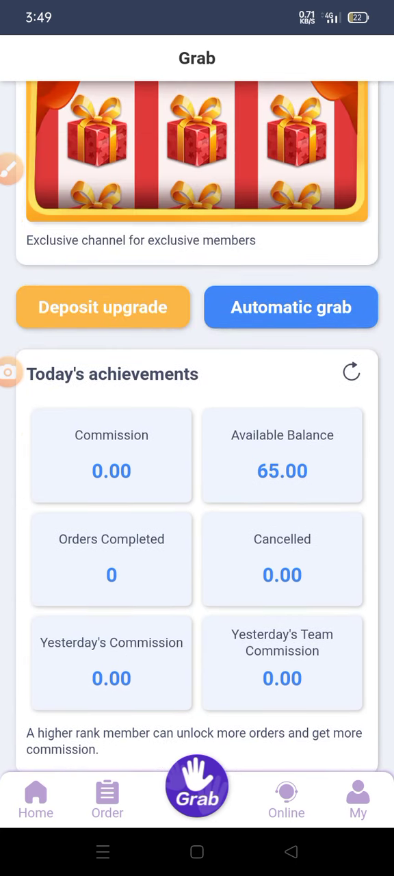
pyautogui.scroll(-3)
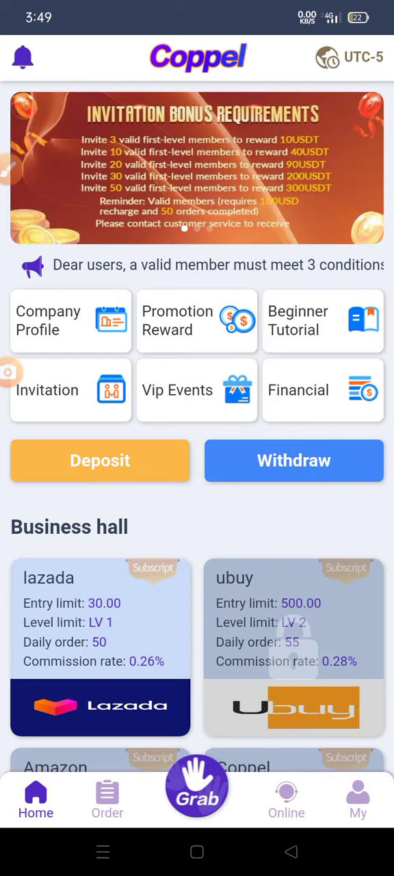
# Show the confirmed 60.00 USDT offline deposit's details, check the empty Online list, and return to Offline.
pyautogui.click(100, 460)
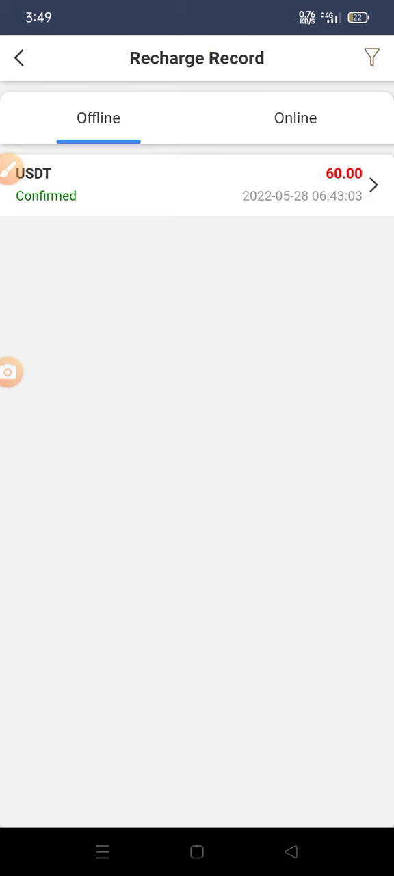
pyautogui.click(197, 185)
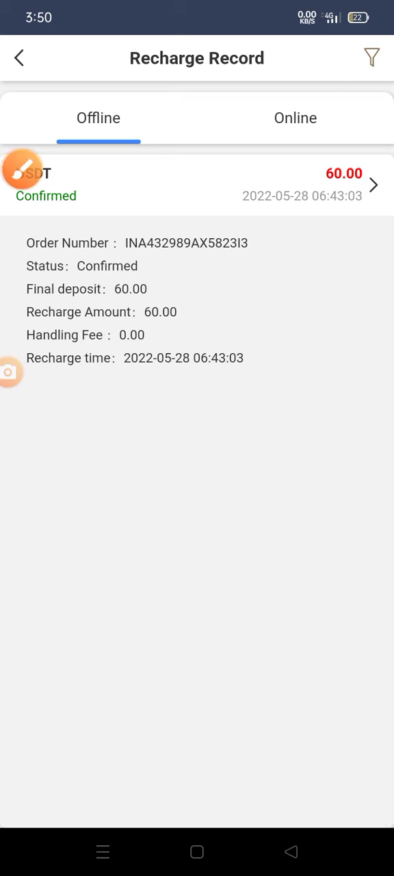
pyautogui.click(296, 118)
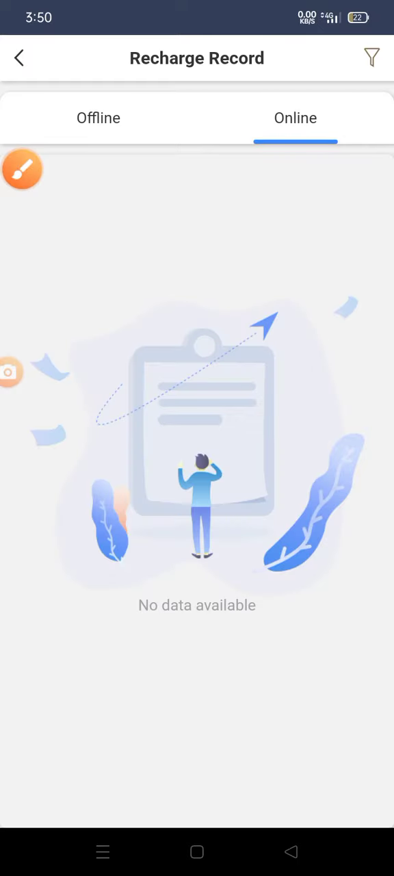
pyautogui.click(99, 117)
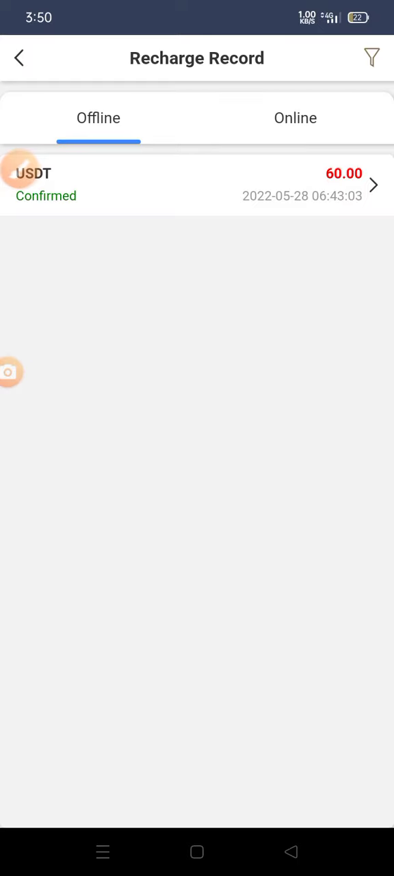